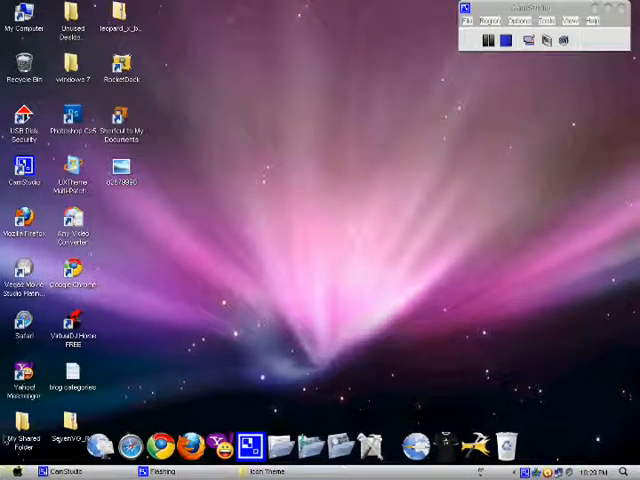
Launch 'First Install Me (IconTweaker Setup)' from the Icon Theme folder and allow it to run.
click(20, 470)
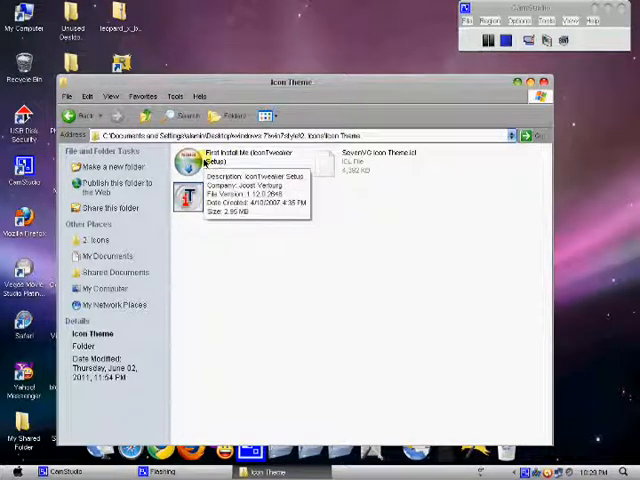
double_click(200, 160)
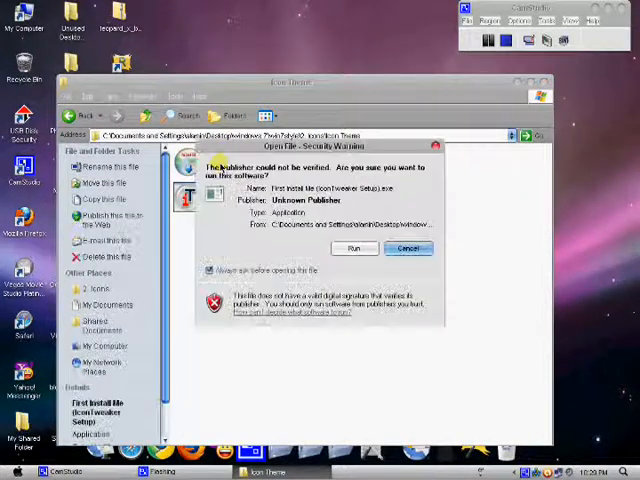
click(408, 248)
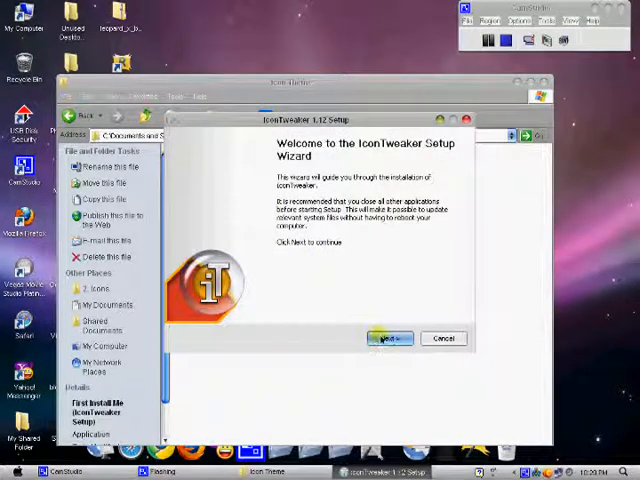
Accept the license and install IconTweaker into the default C:\Program Files\IconTweaker folder.
click(388, 337)
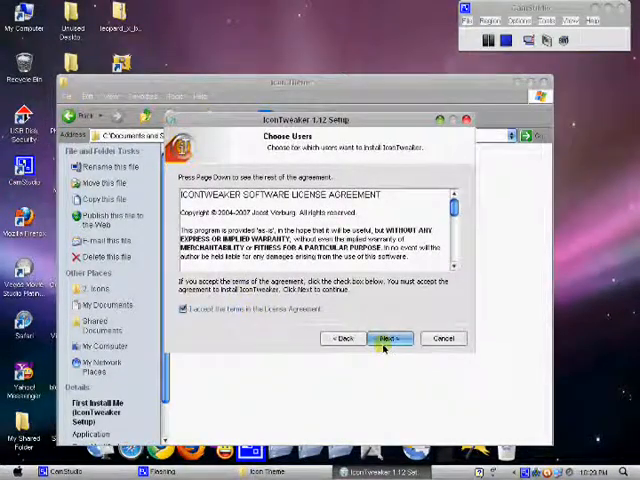
click(390, 338)
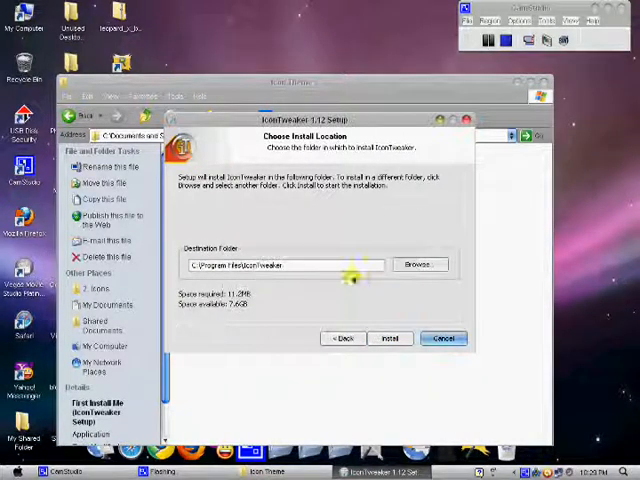
click(443, 338)
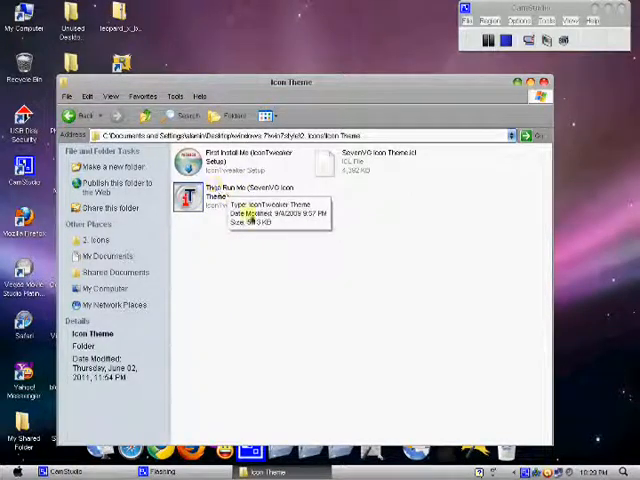
right_click(305, 248)
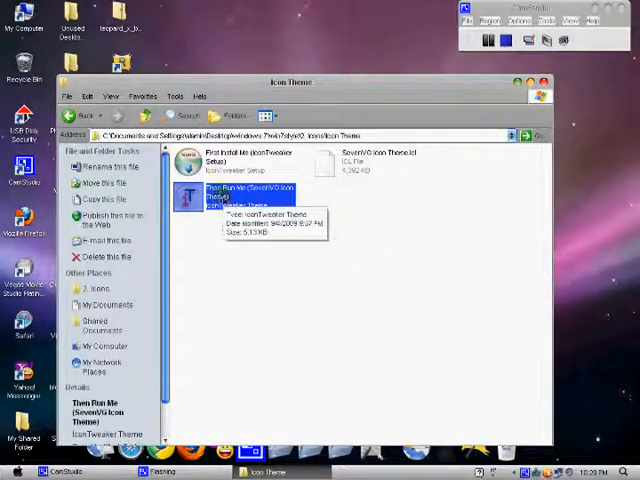
mouse_move(235, 264)
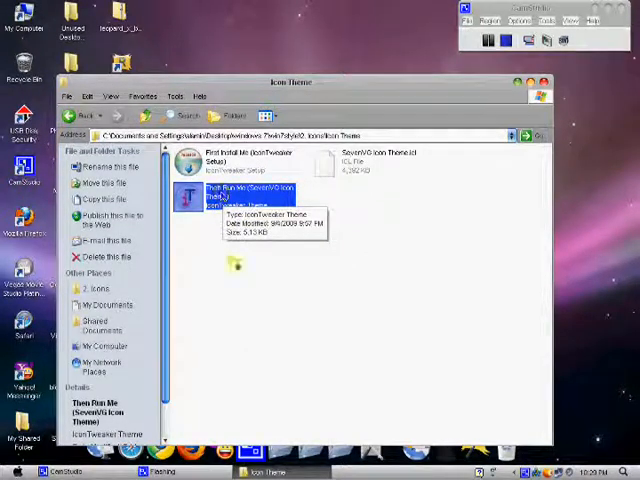
mouse_move(395, 190)
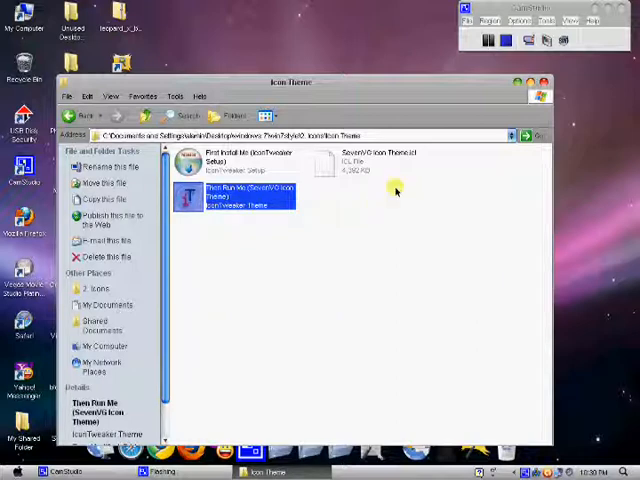